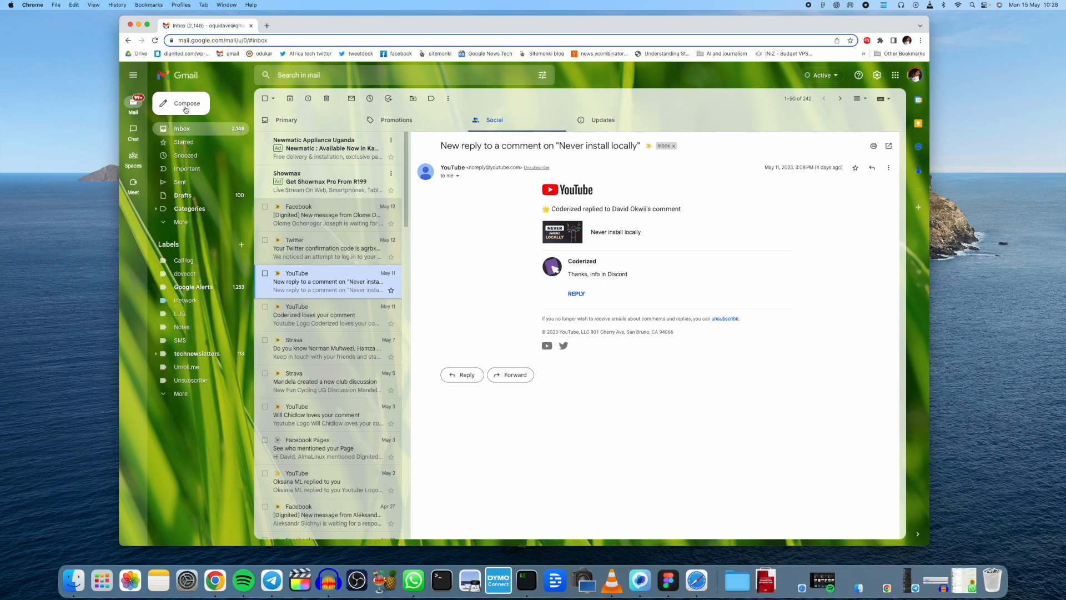
Start a new message and add the suggested contact starting with 'e' as recipient
{"action": "left_click", "coordinate": [181, 103]}
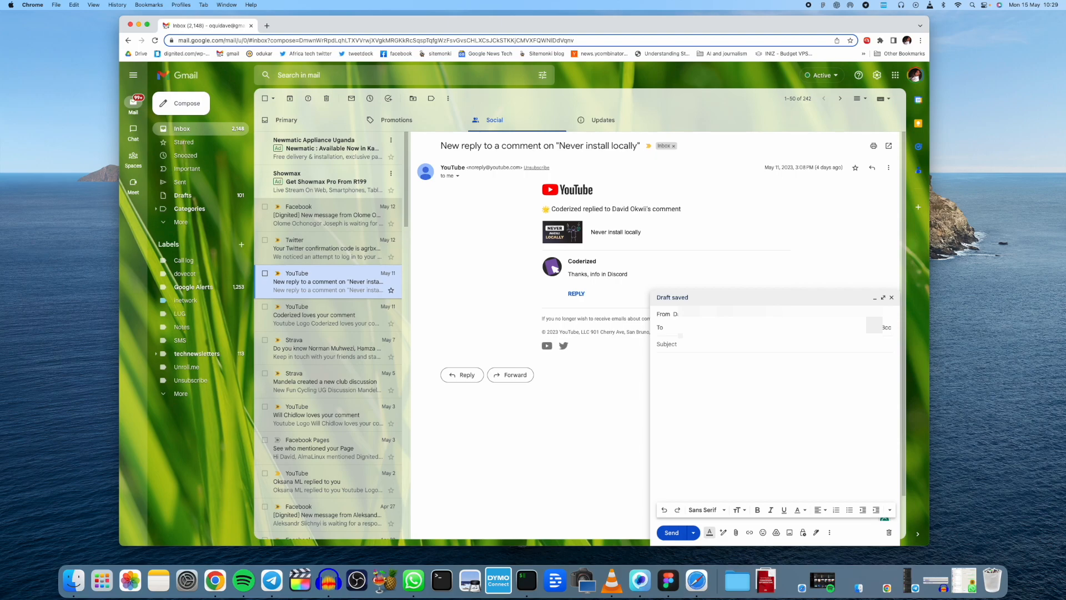
{"action": "type", "text": "e"}
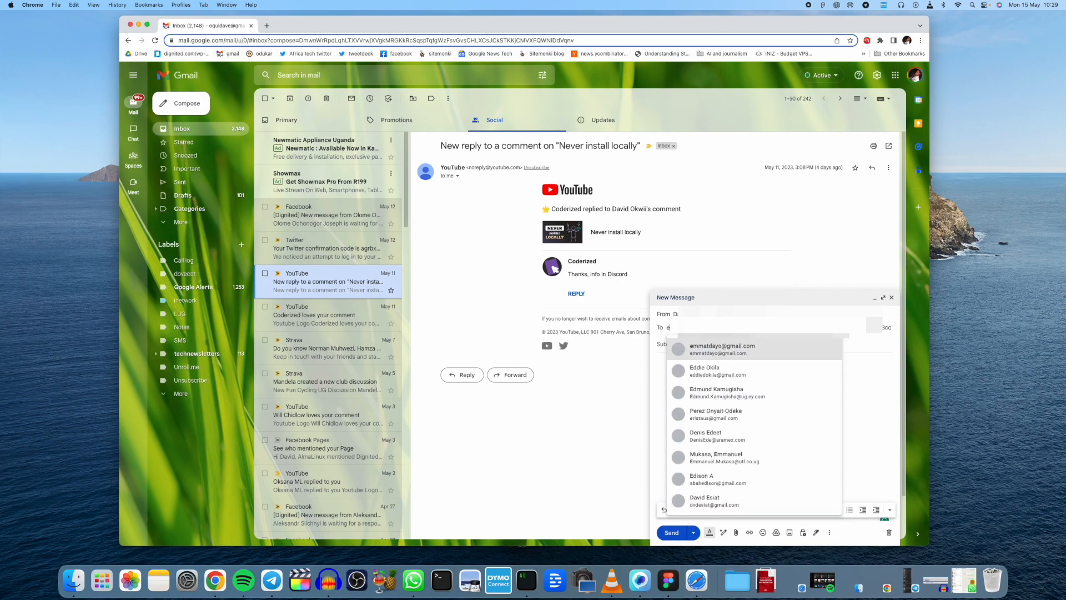
{"action": "left_click", "coordinate": [721, 348]}
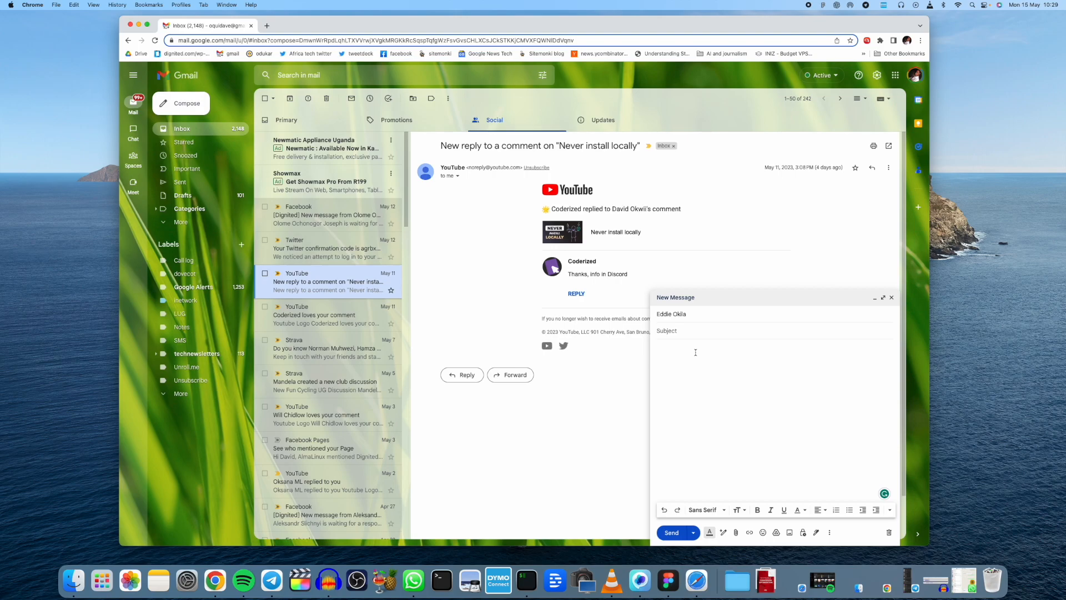
Enter the subject 'Acceptance of job offer for web development'
{"action": "type", "text": "Acceptance of job offer for"}
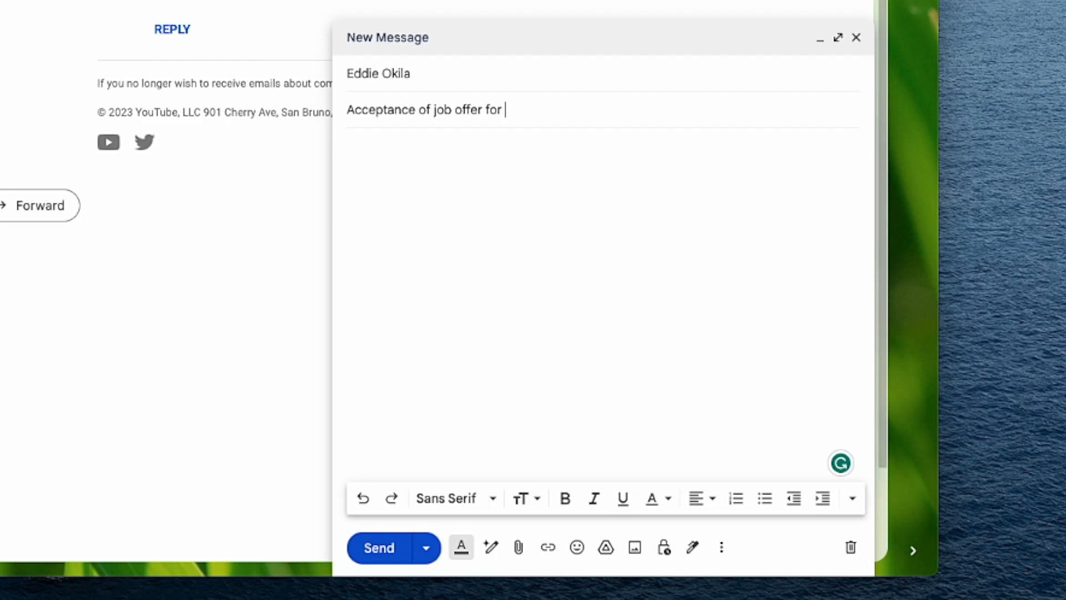
{"action": "type", "text": "web development"}
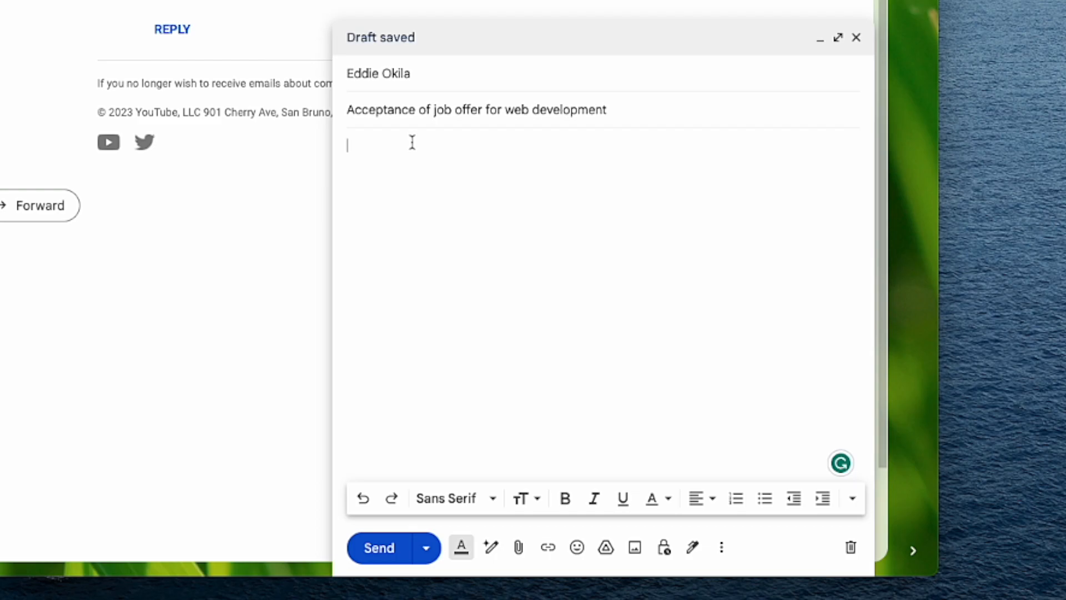
{"action": "mouse_move", "coordinate": [468, 185]}
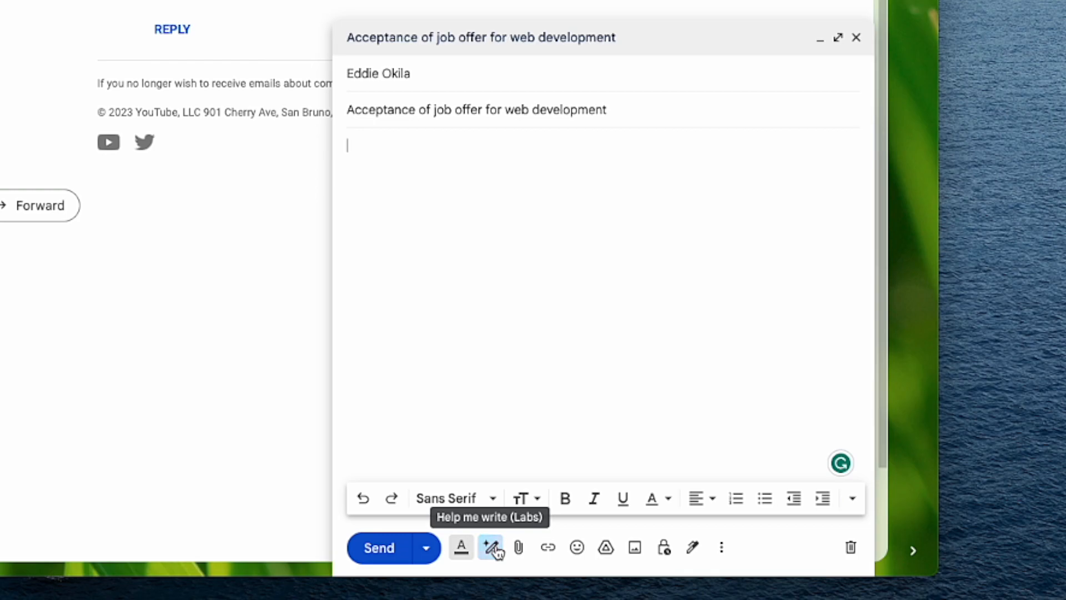
Ask Help me write for a 'job acceptance email for web dev' and generate it
{"action": "left_click", "coordinate": [494, 548]}
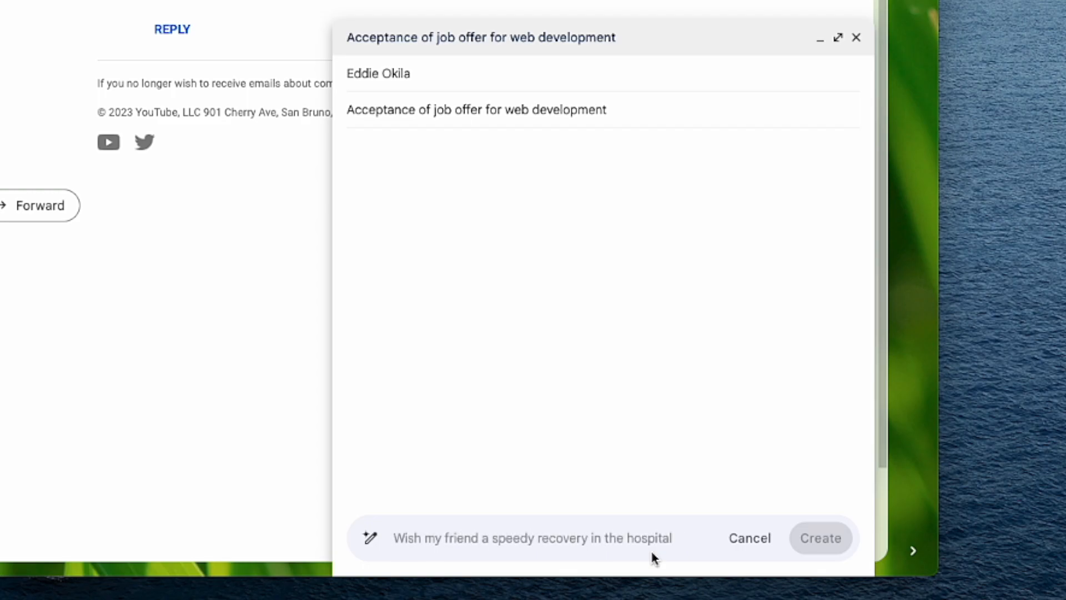
{"action": "mouse_move", "coordinate": [651, 547]}
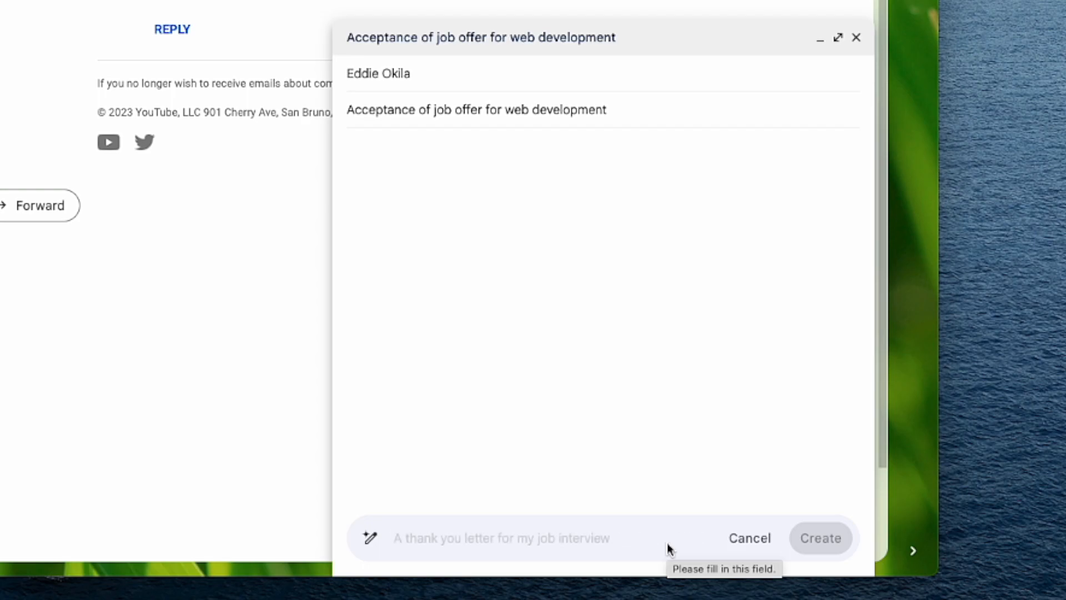
{"action": "type", "text": "help me write a"}
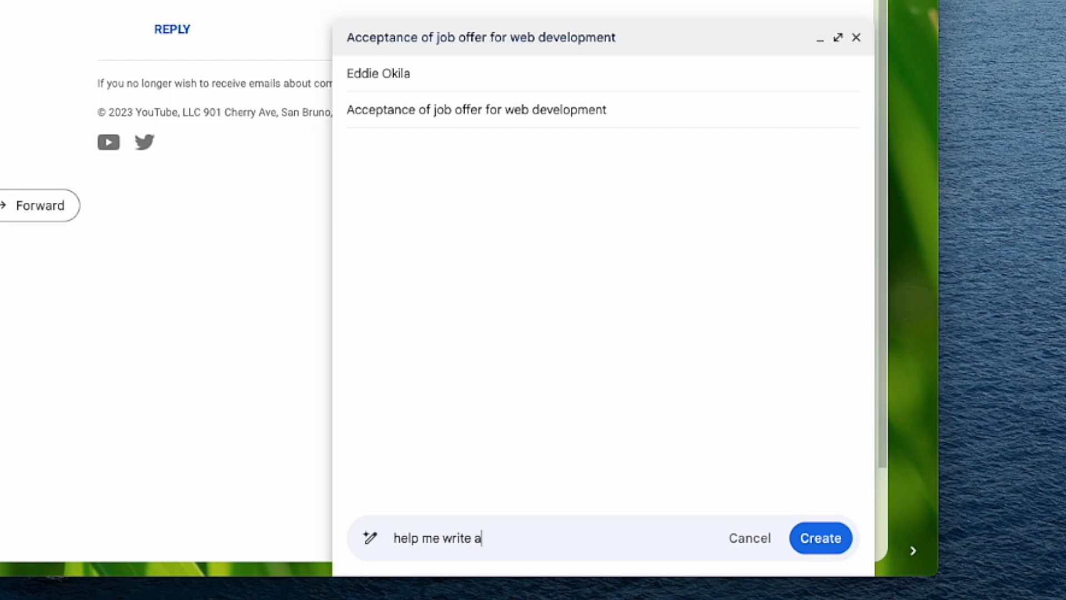
{"action": "type", "text": "job a"}
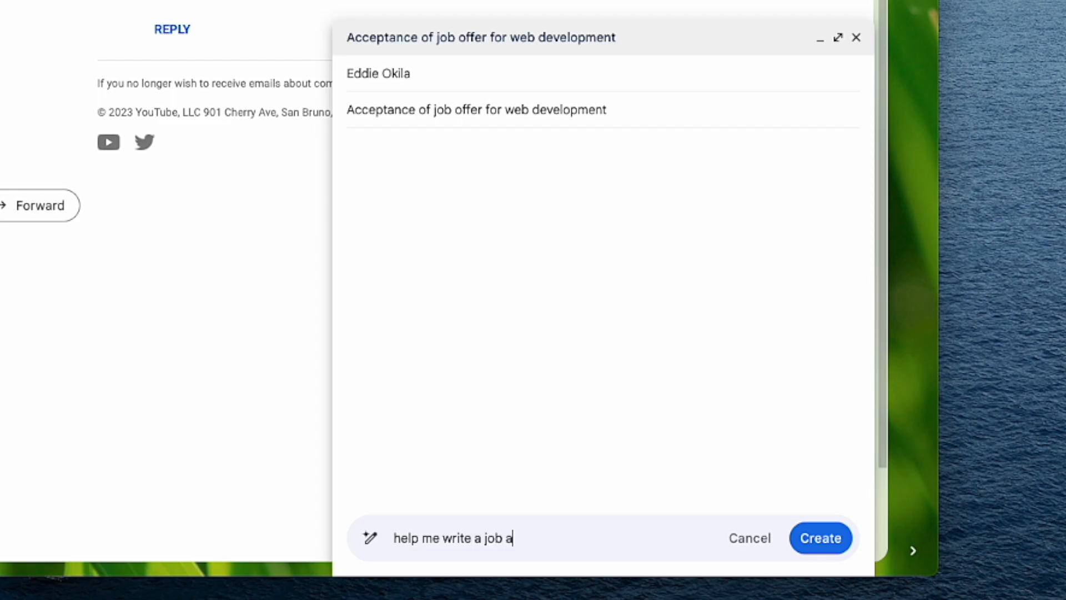
{"action": "type", "text": "cceptance email"}
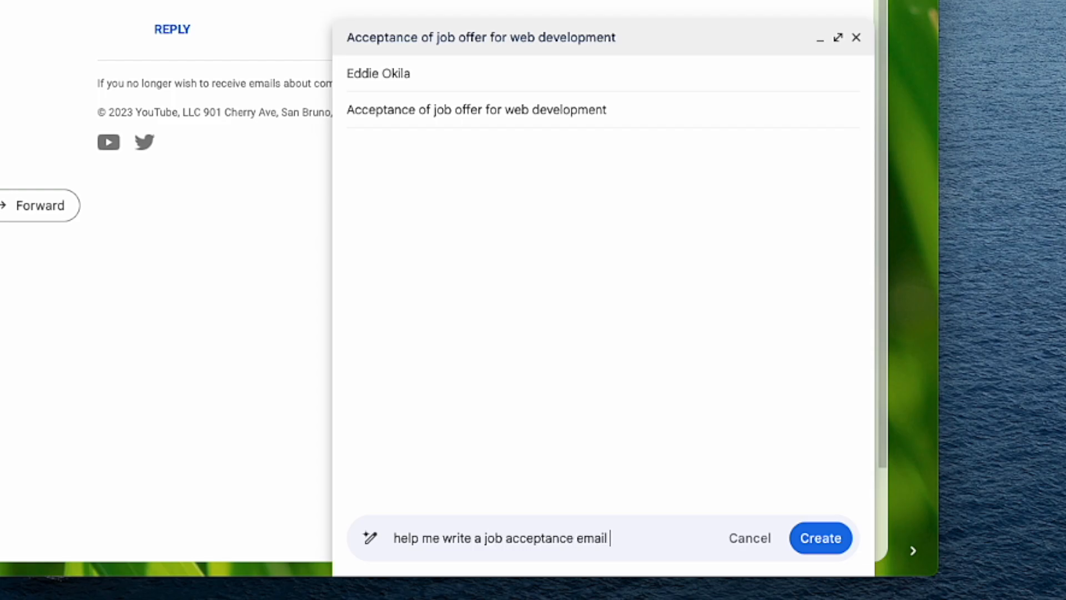
{"action": "type", "text": "for web development offe"}
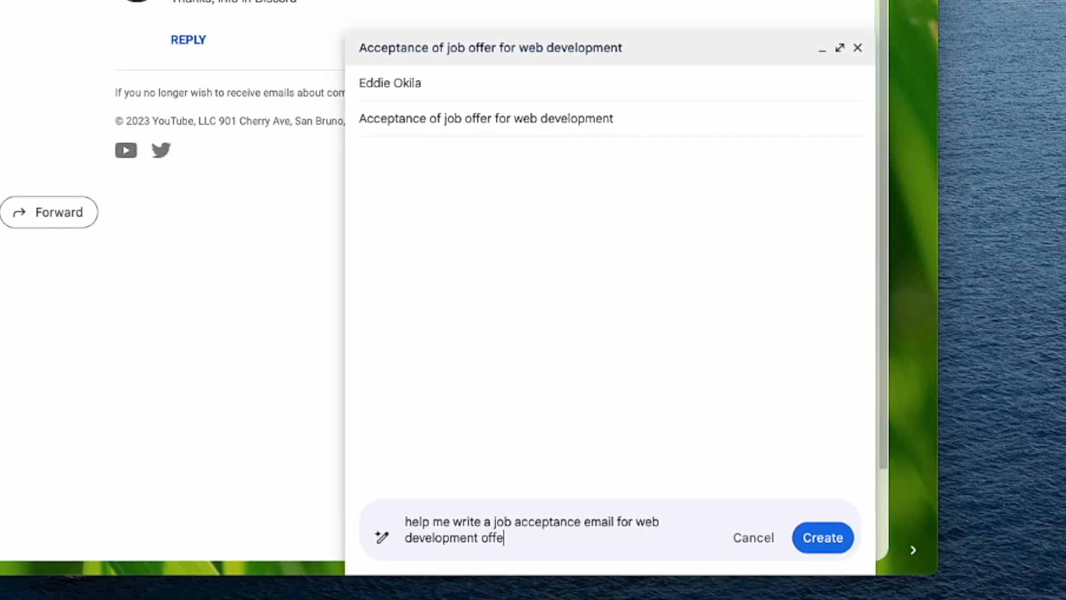
{"action": "left_click", "coordinate": [822, 538]}
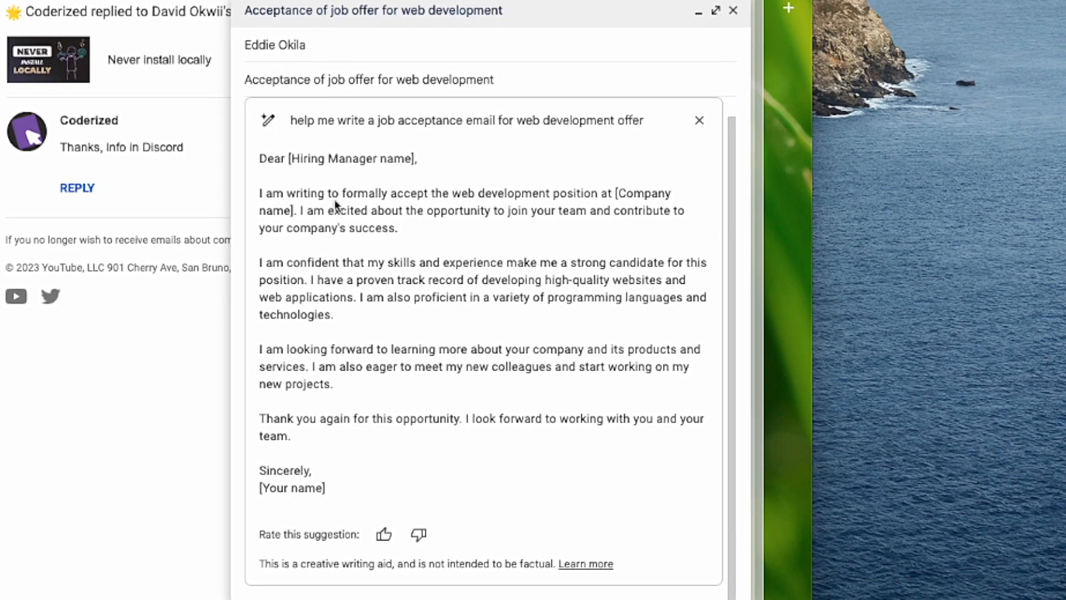
{"action": "mouse_move", "coordinate": [520, 206]}
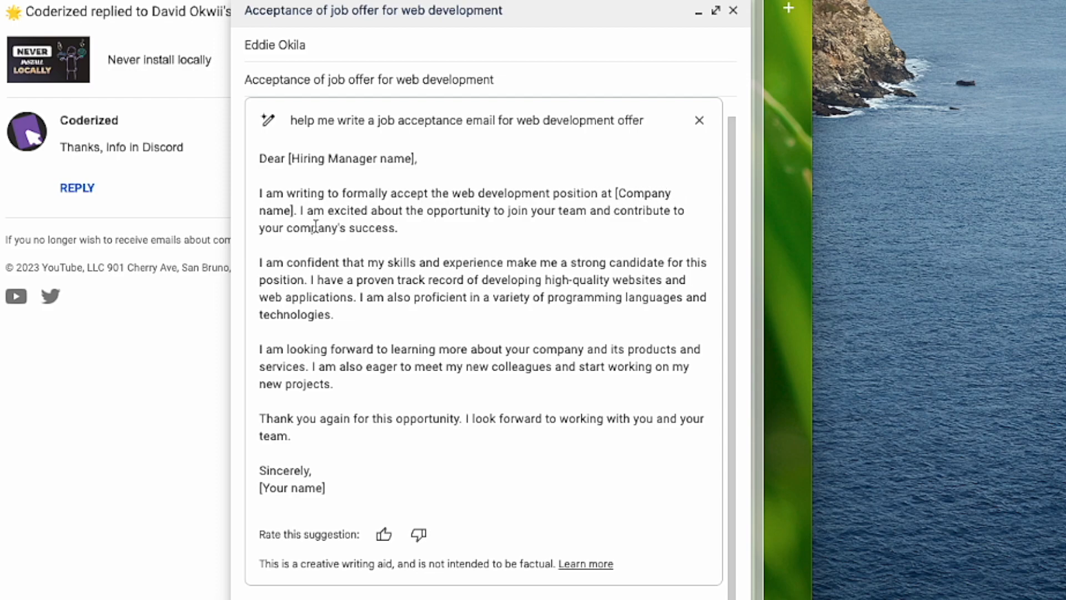
Review the generated letter's bracketed placeholders and select the prompt text for reuse
{"action": "double_click", "coordinate": [274, 210]}
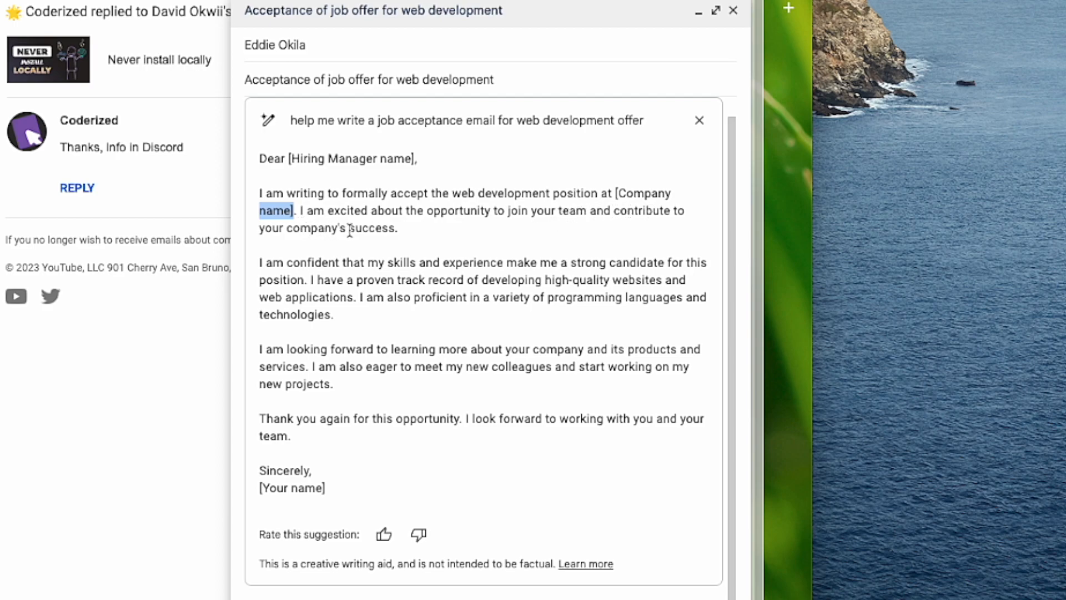
{"action": "mouse_move", "coordinate": [331, 344]}
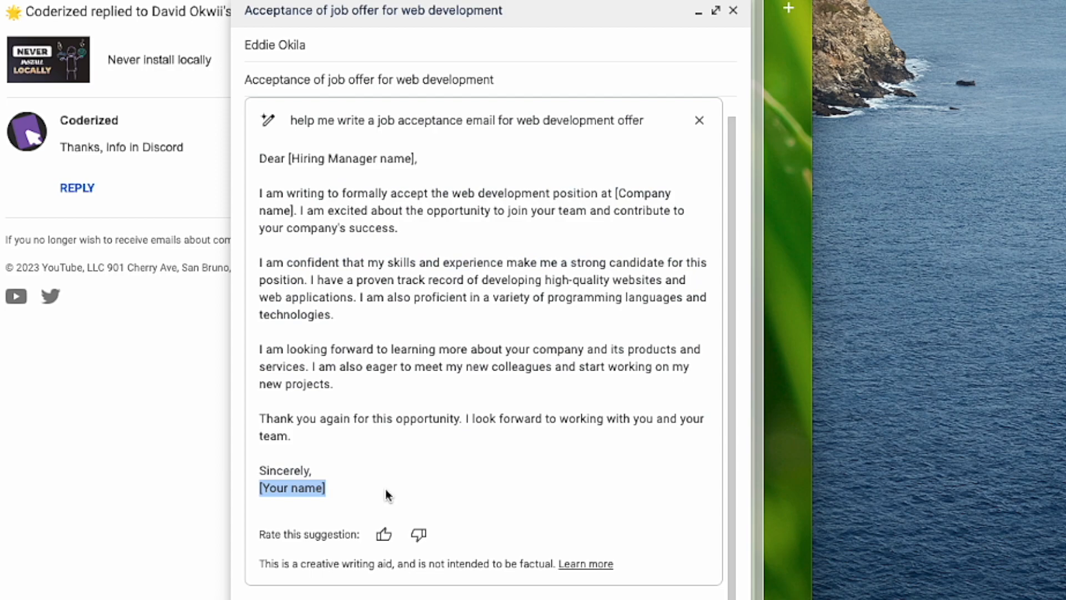
{"action": "mouse_move", "coordinate": [399, 491]}
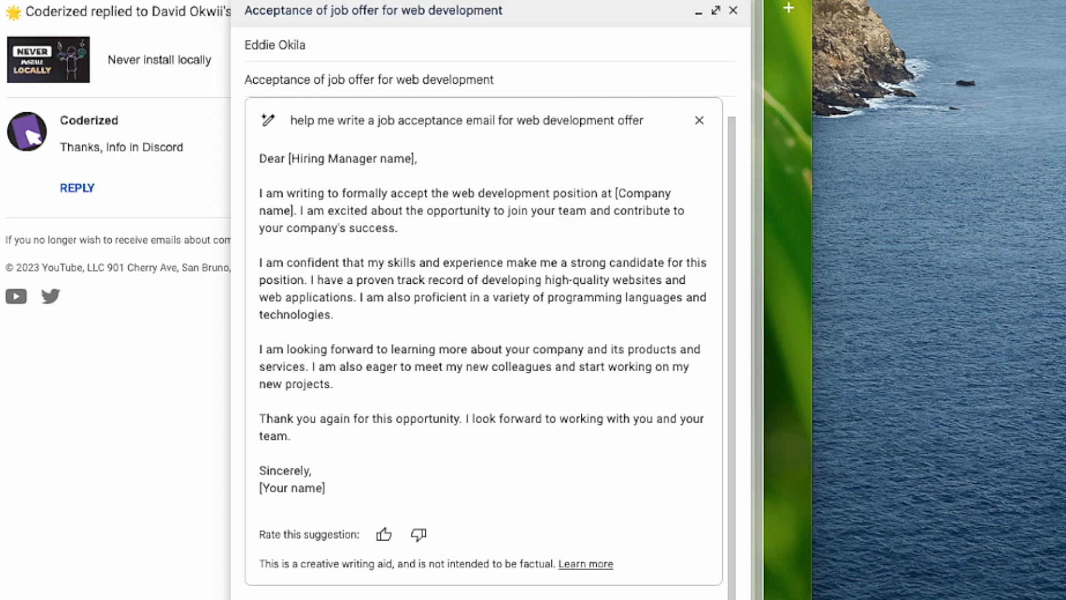
{"action": "left_click", "coordinate": [733, 9]}
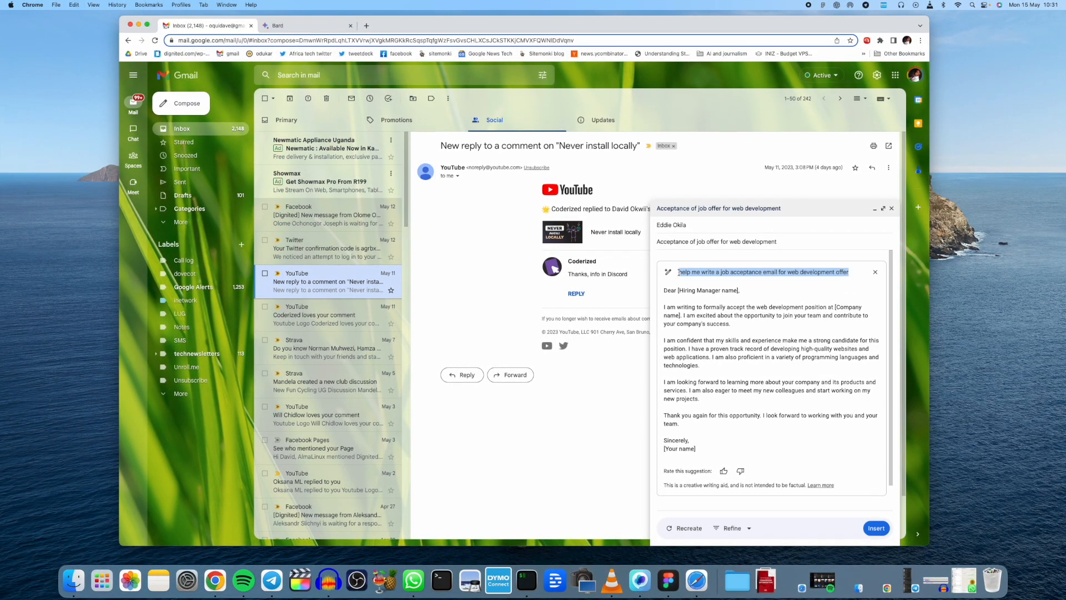
Submit 'help me write a job acceptance email for web development offer' to Bard
{"action": "left_click", "coordinate": [308, 25]}
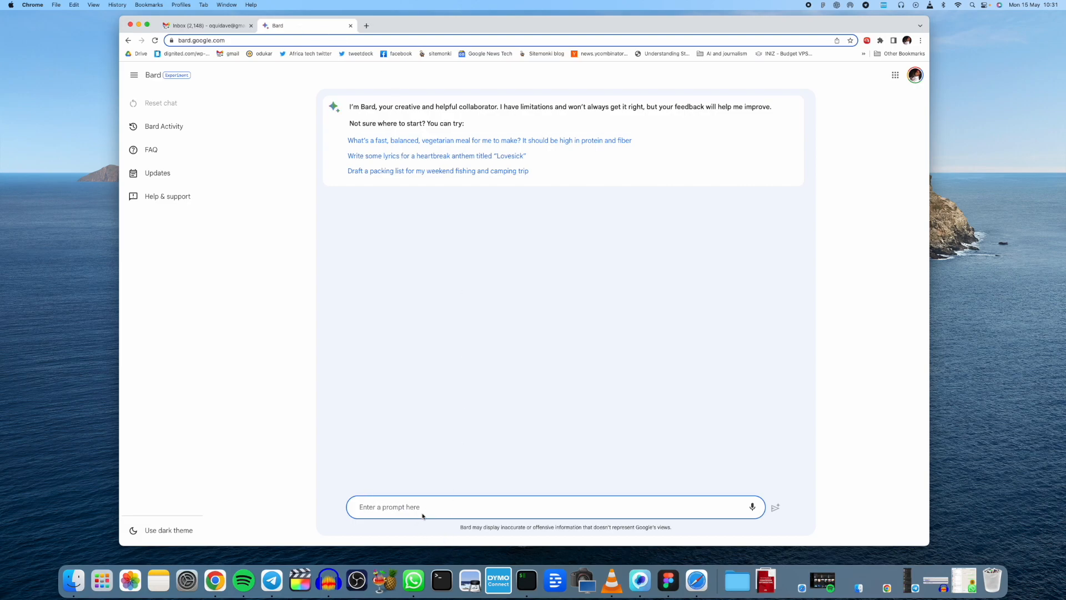
{"action": "type", "text": "help me write a job acceptance email for web development offer"}
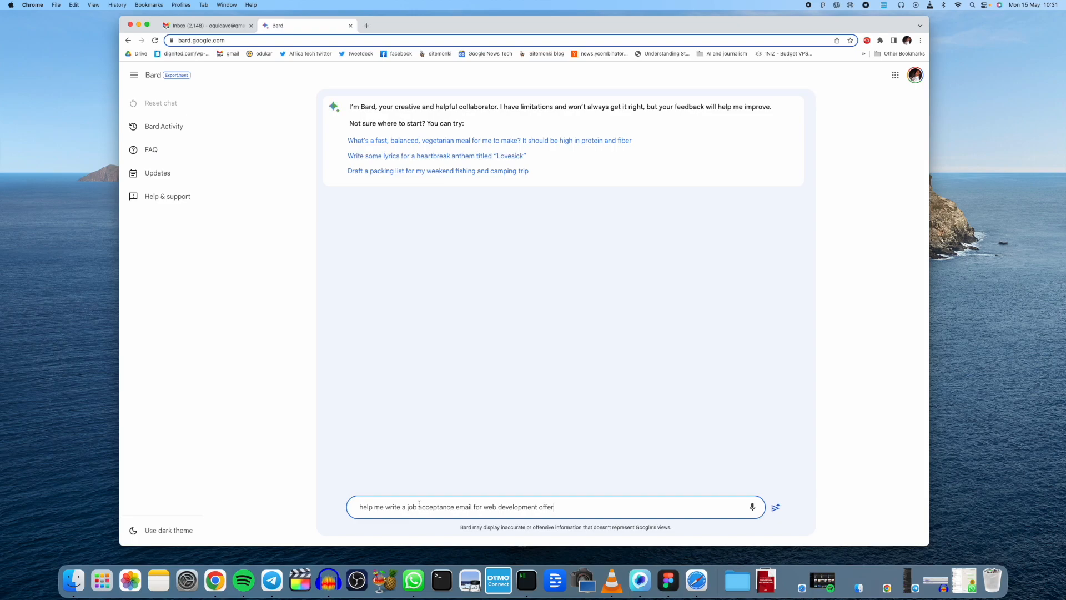
{"action": "left_click", "coordinate": [774, 508]}
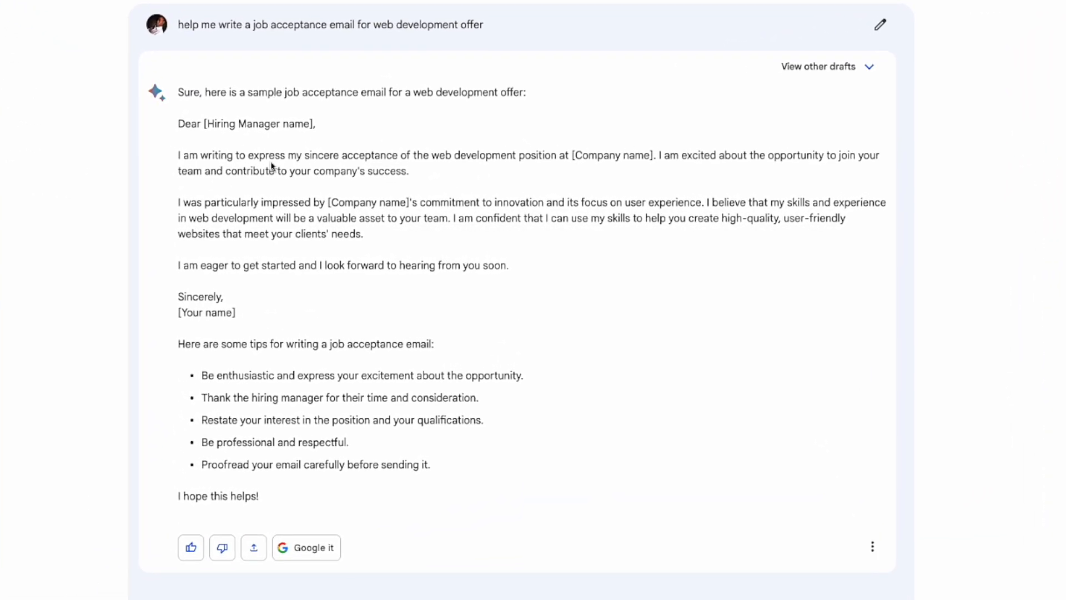
{"action": "mouse_move", "coordinate": [511, 160]}
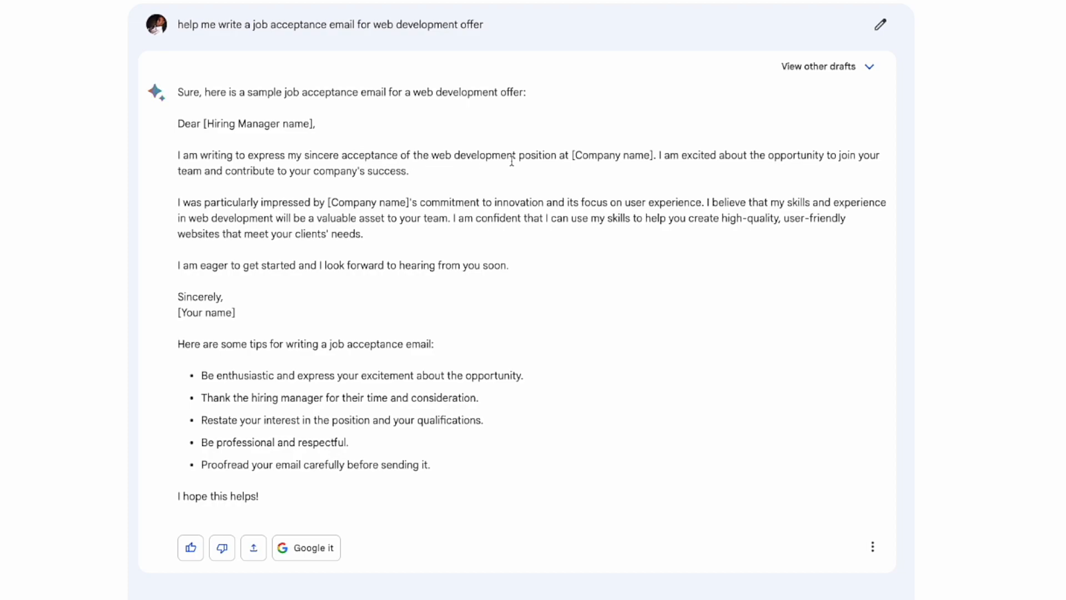
{"action": "mouse_move", "coordinate": [650, 162]}
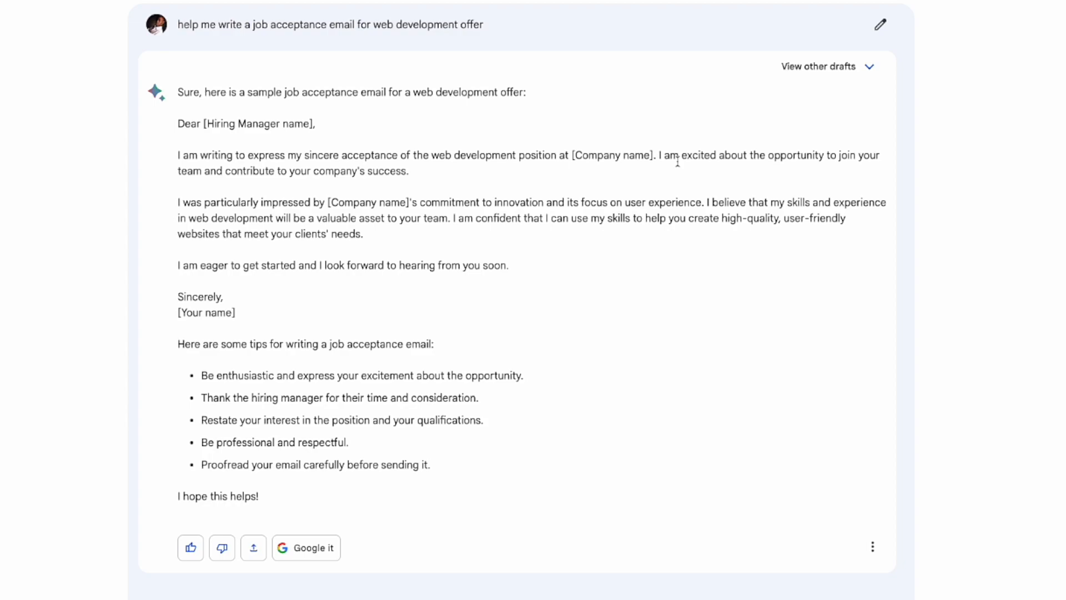
{"action": "mouse_move", "coordinate": [291, 302]}
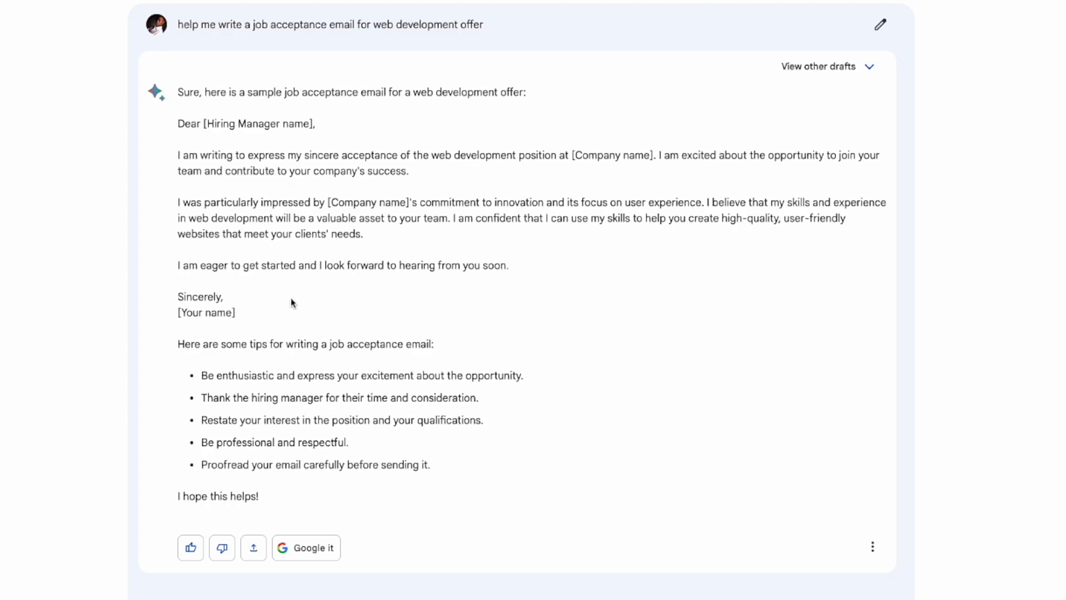
{"action": "mouse_move", "coordinate": [289, 296]}
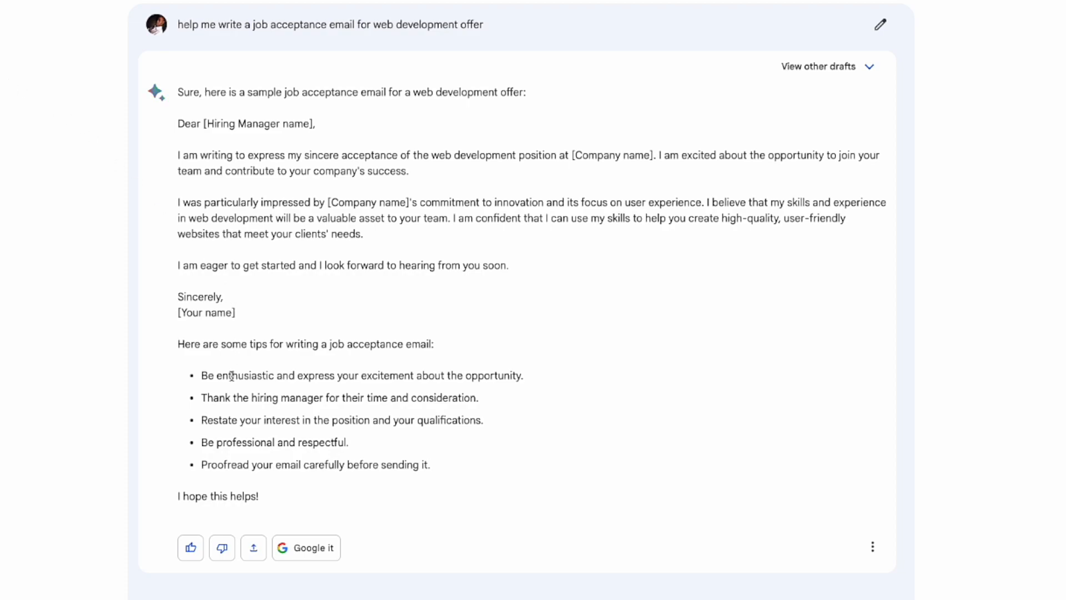
{"action": "mouse_move", "coordinate": [405, 441]}
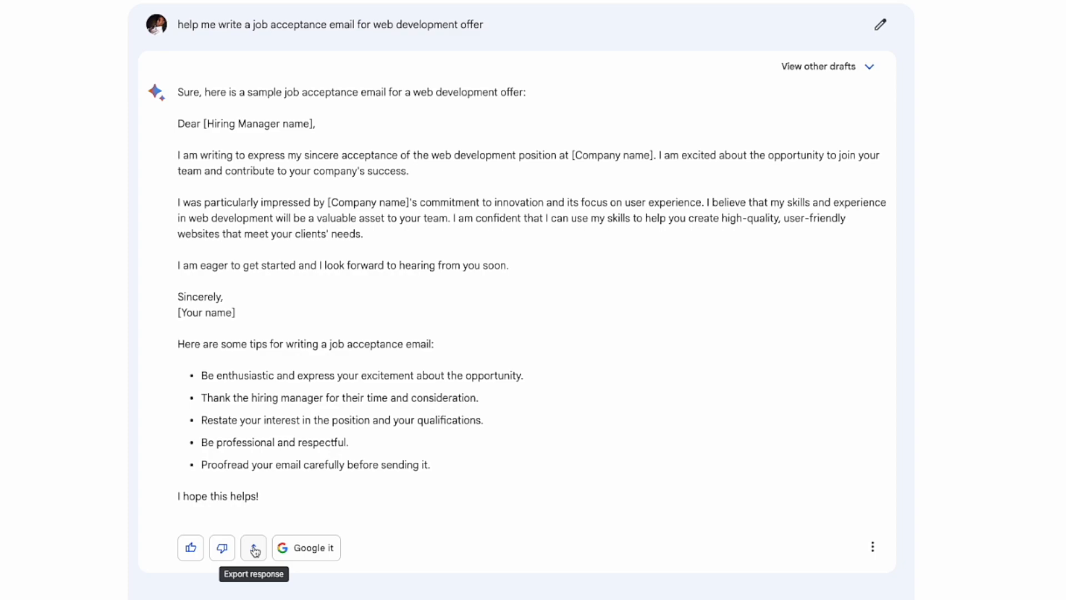
Export Bard's answer as a Gmail draft and open that draft
{"action": "left_click", "coordinate": [253, 547]}
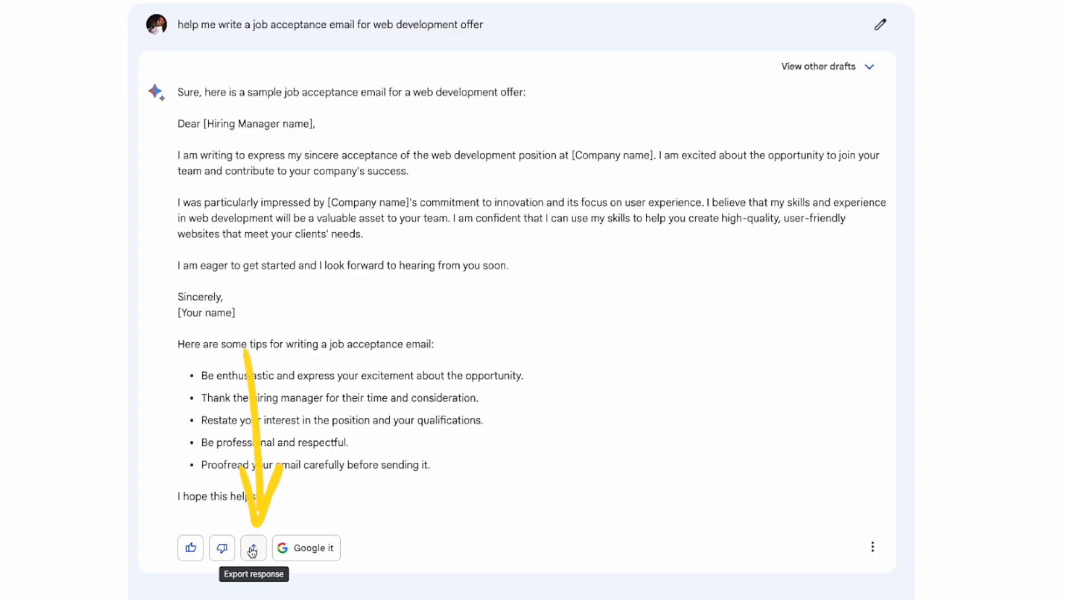
{"action": "left_click", "coordinate": [253, 548]}
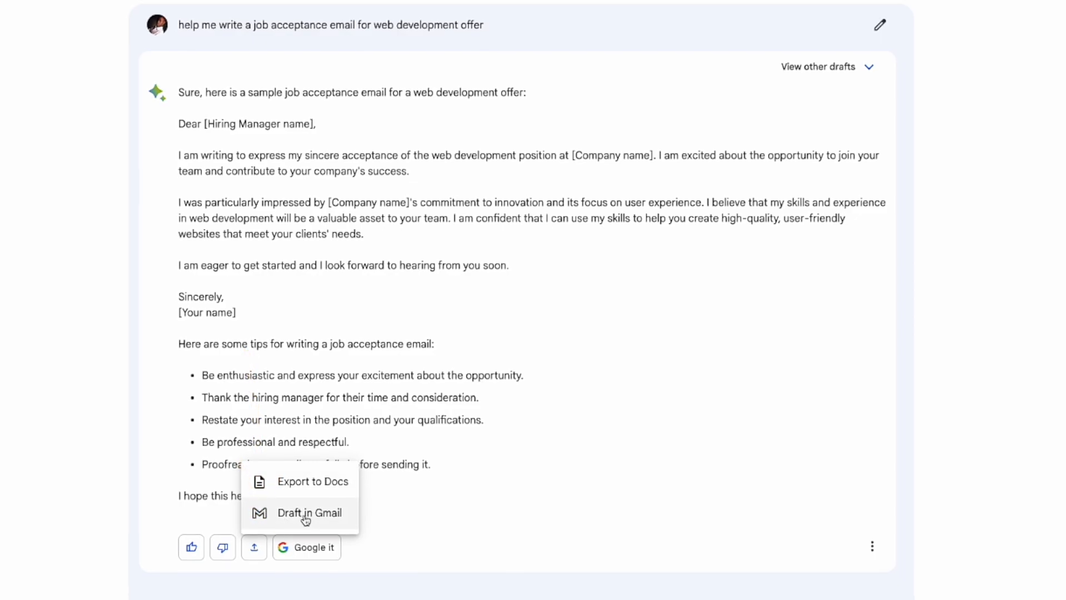
{"action": "left_click", "coordinate": [308, 512]}
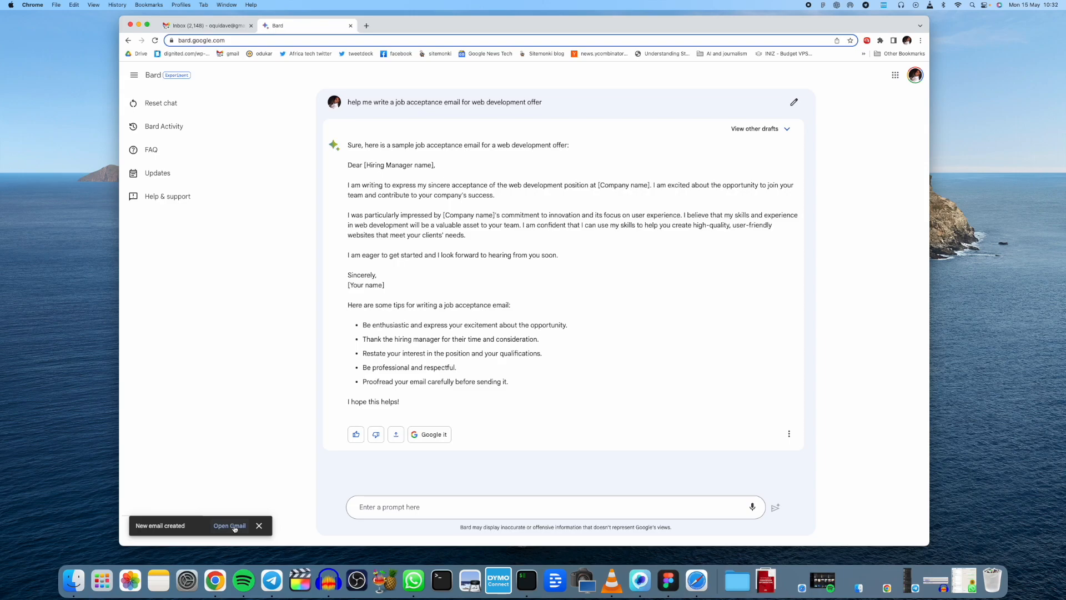
{"action": "left_click", "coordinate": [229, 525]}
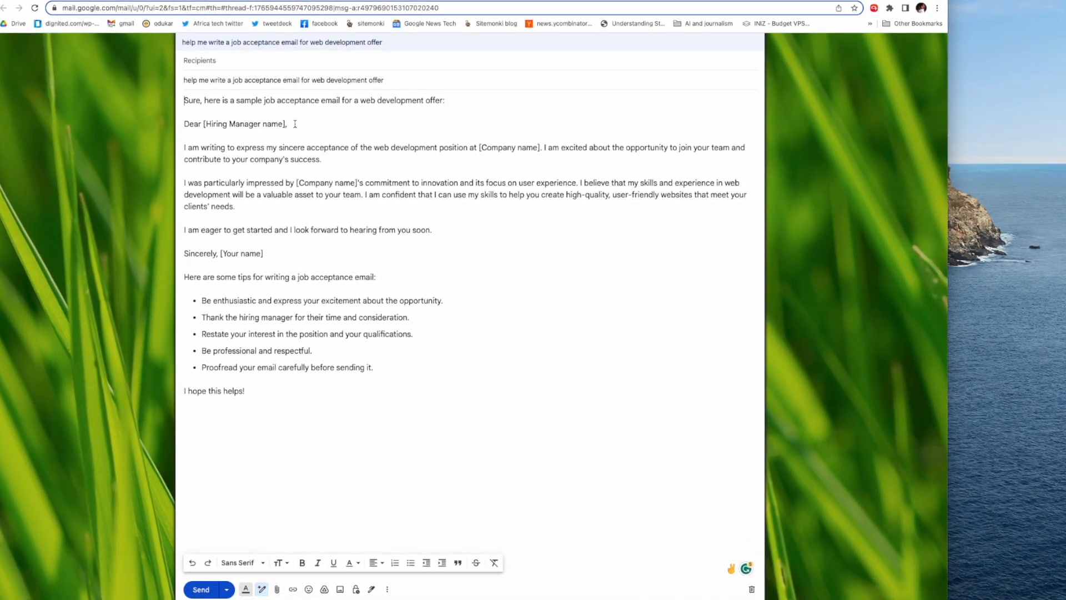
{"action": "left_click", "coordinate": [200, 60]}
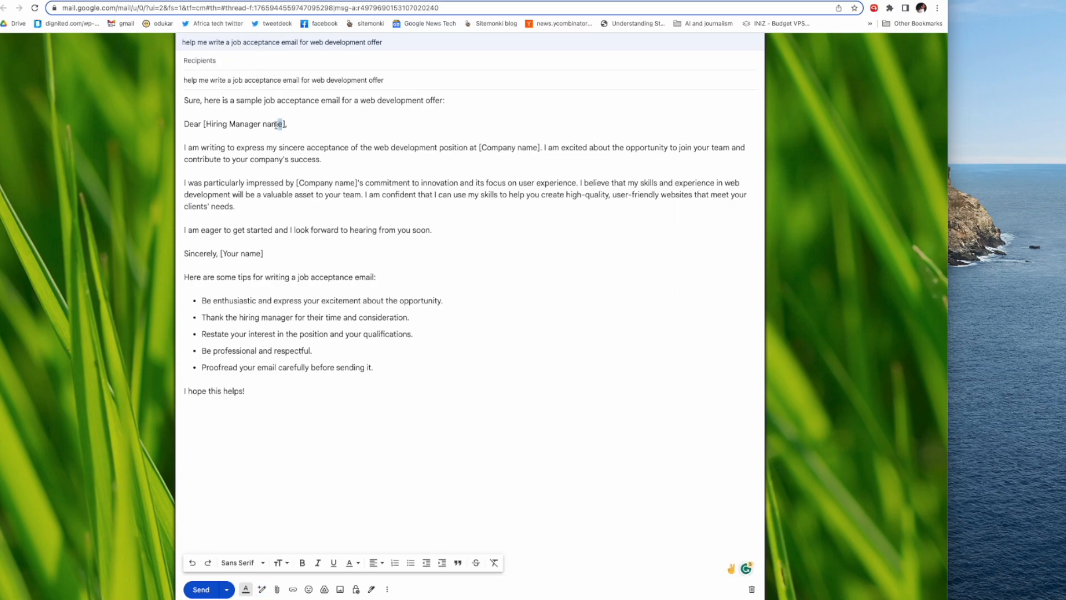
{"action": "double_click", "coordinate": [243, 123]}
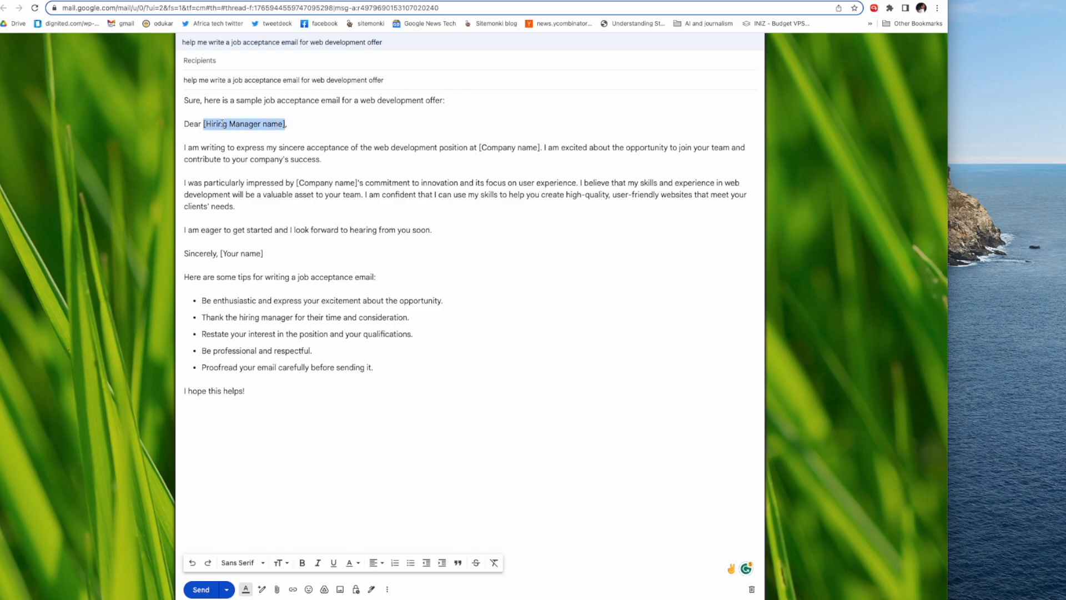
{"action": "double_click", "coordinate": [508, 148]}
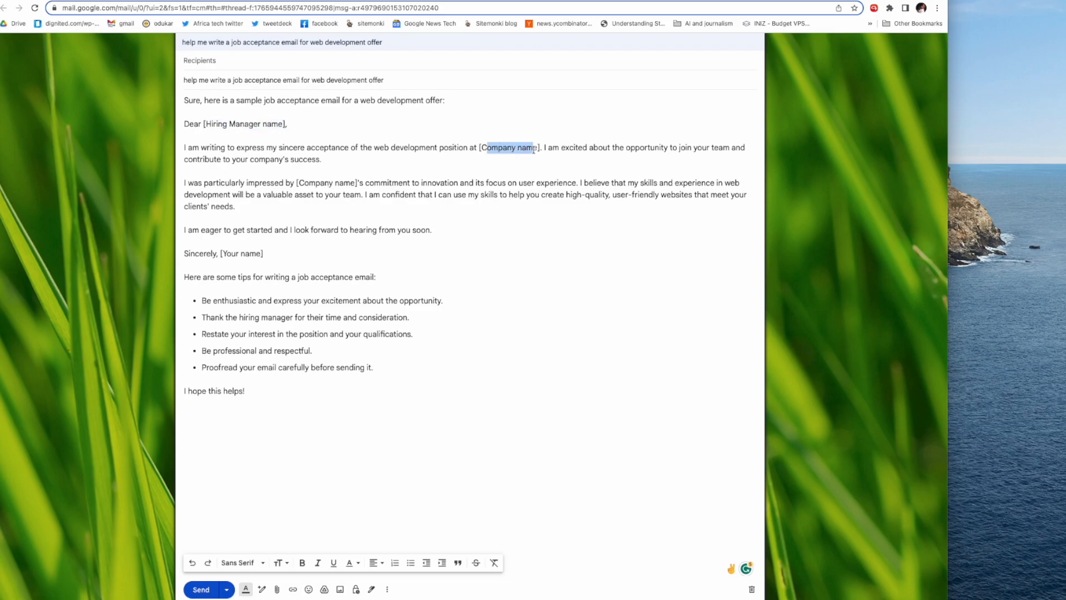